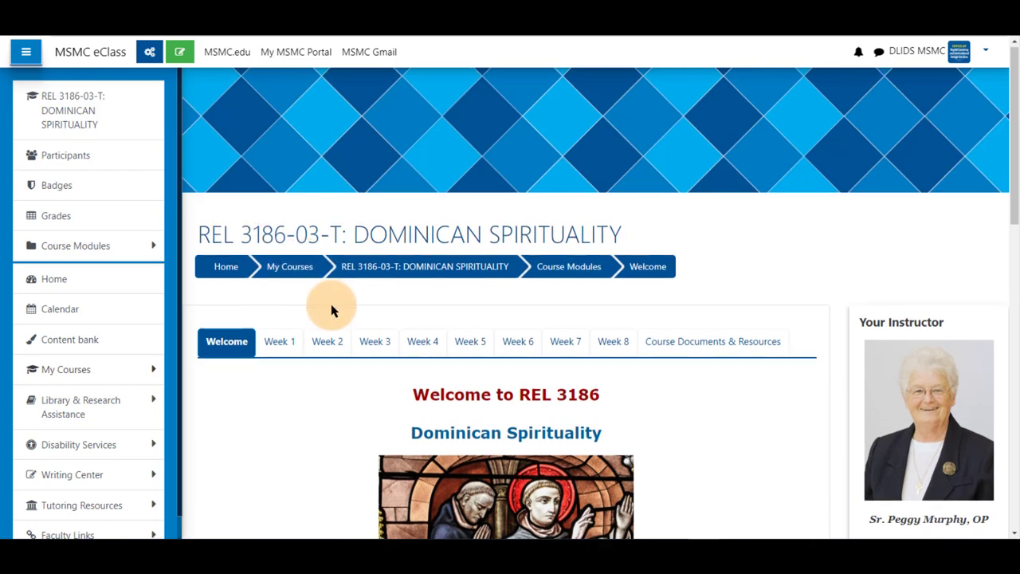
Open 'Welcome Forum: Get to Know Your Classmates' and view its discussion list.
scroll("down", 3)
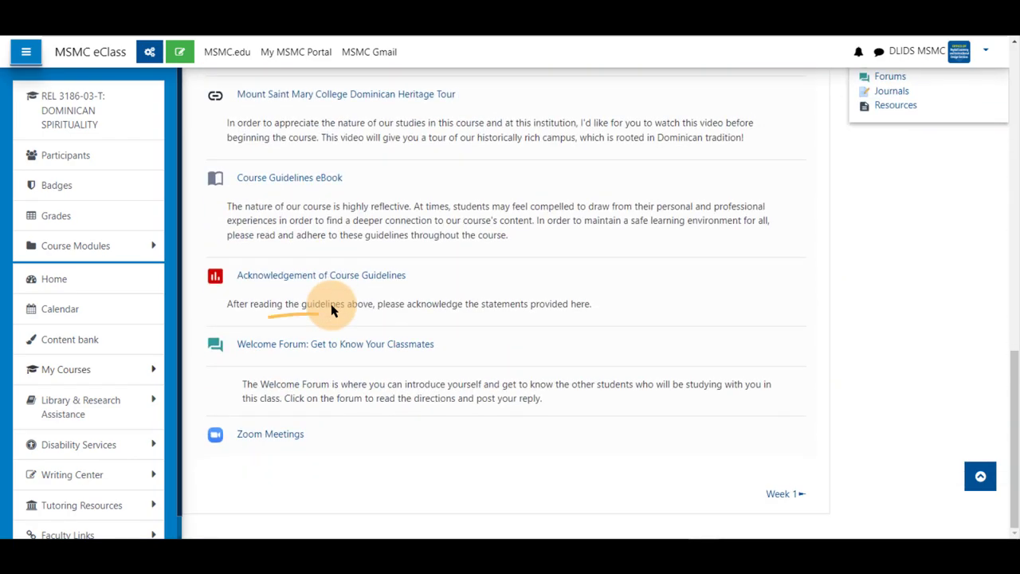
left_click(335, 344)
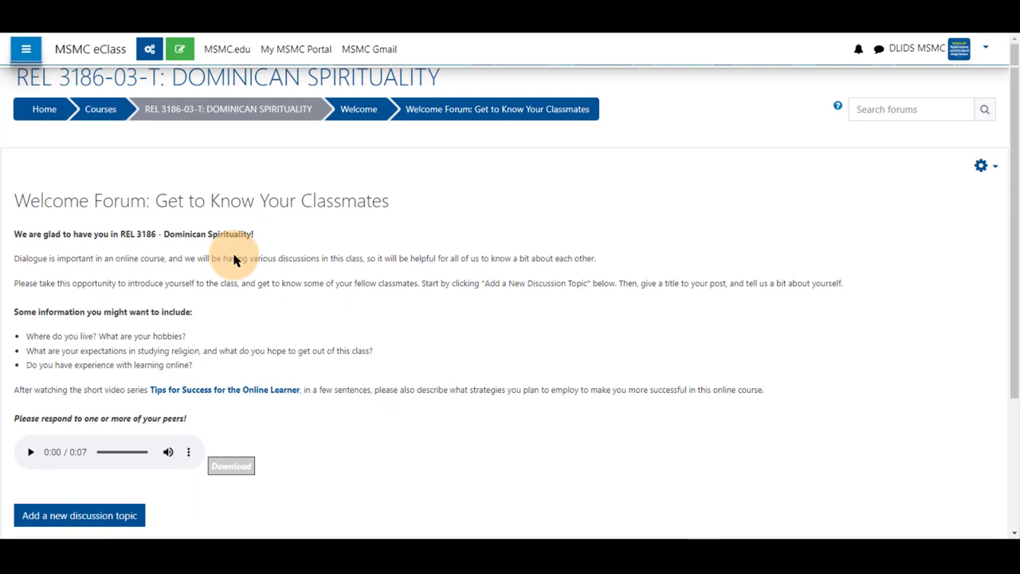
scroll("down", 3)
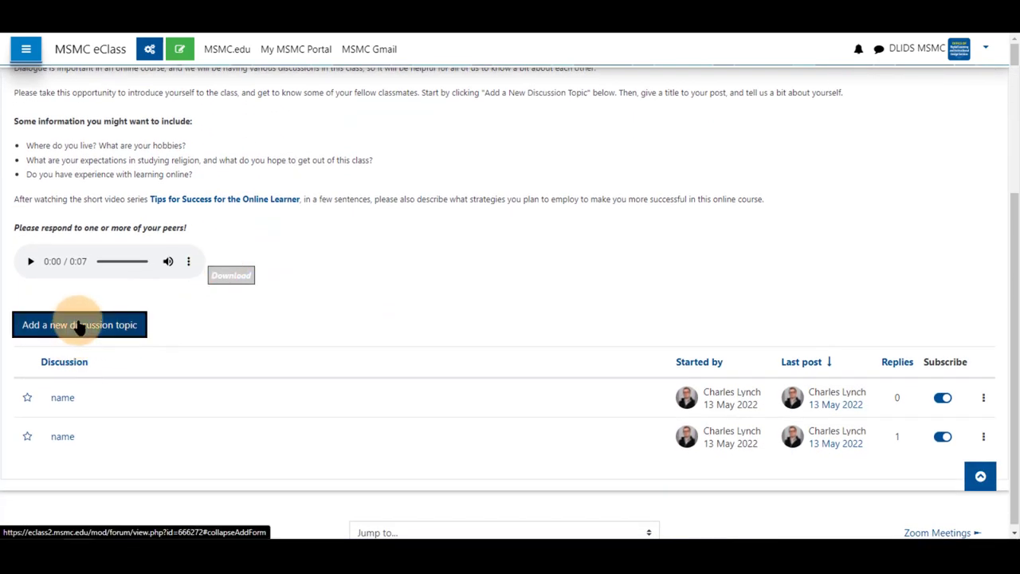
Add a new discussion topic with subject 'name' and message 'text'.
left_click(79, 324)
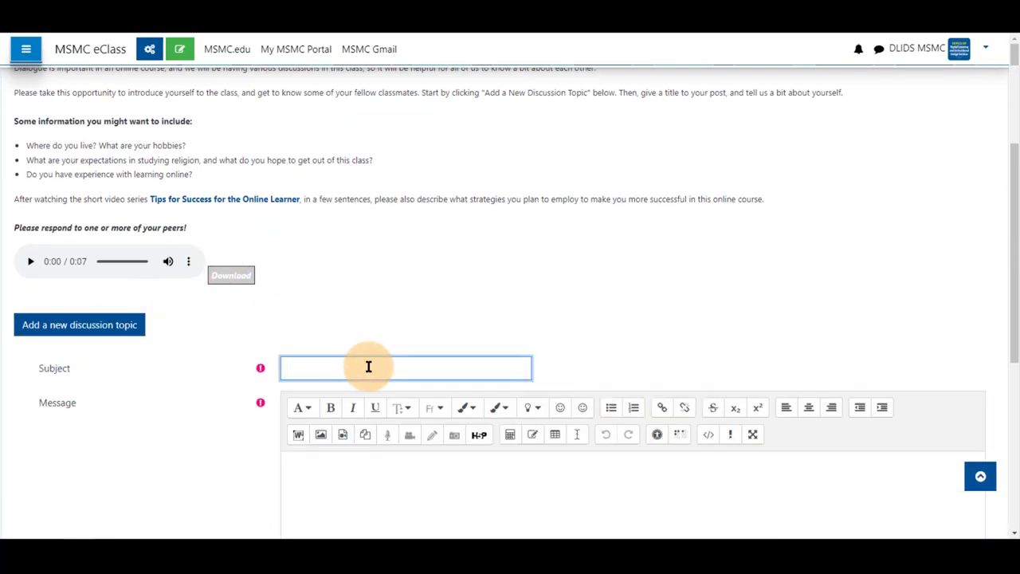
type("name")
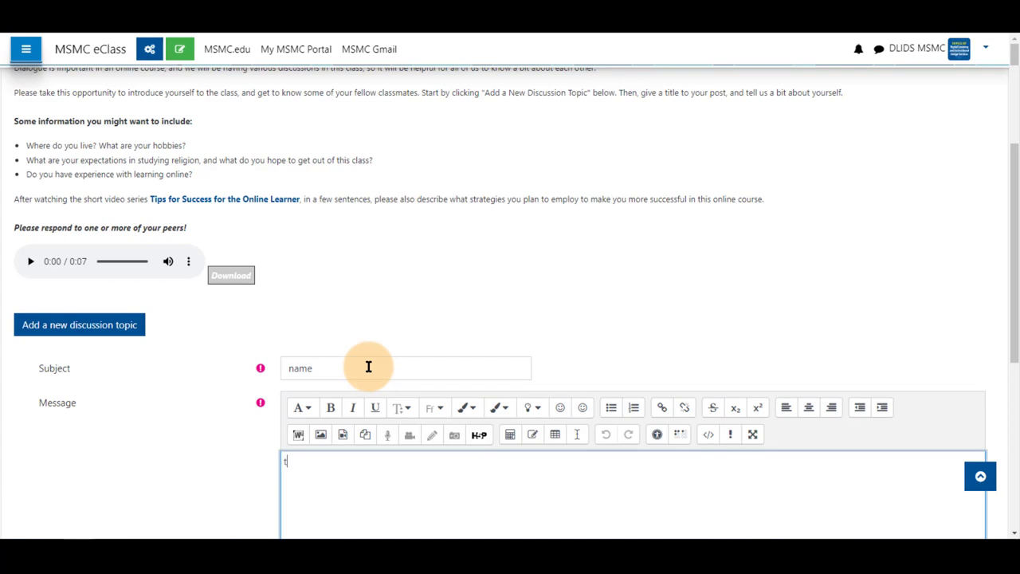
type("ext")
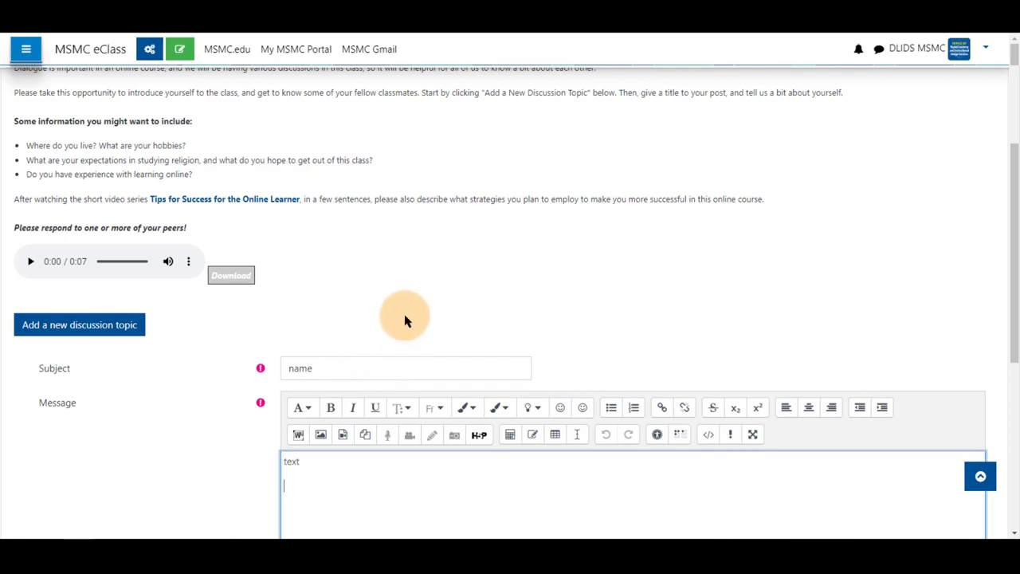
scroll("down", 3)
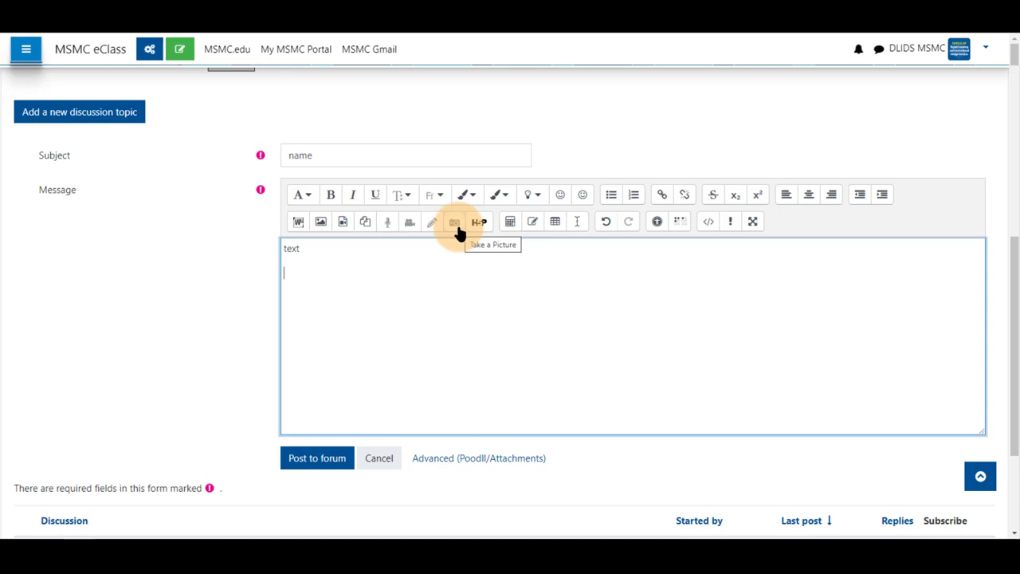
Open the 'Take a Picture' webcam tool from the message editor toolbar.
left_click(455, 222)
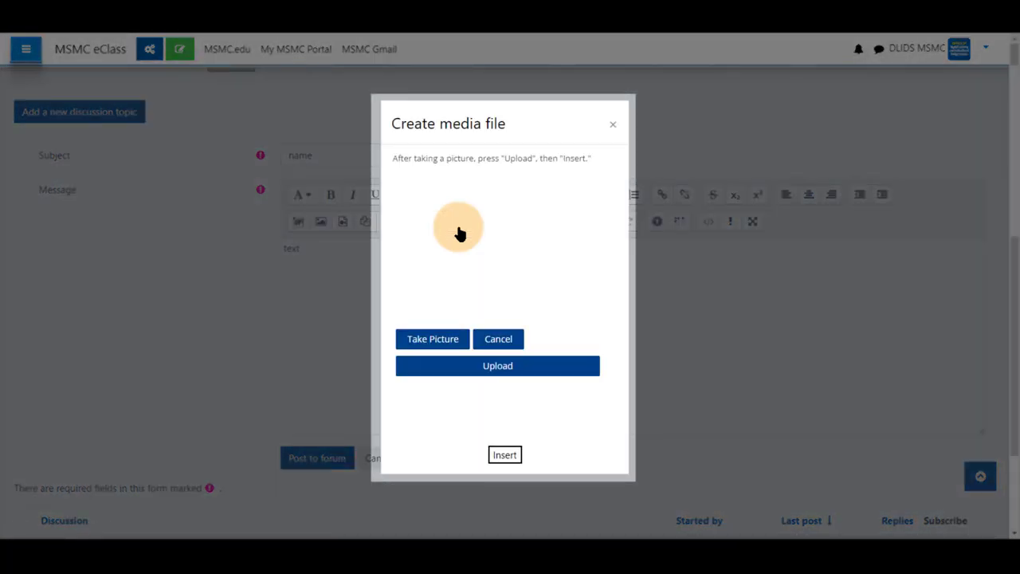
mouse_move(459, 234)
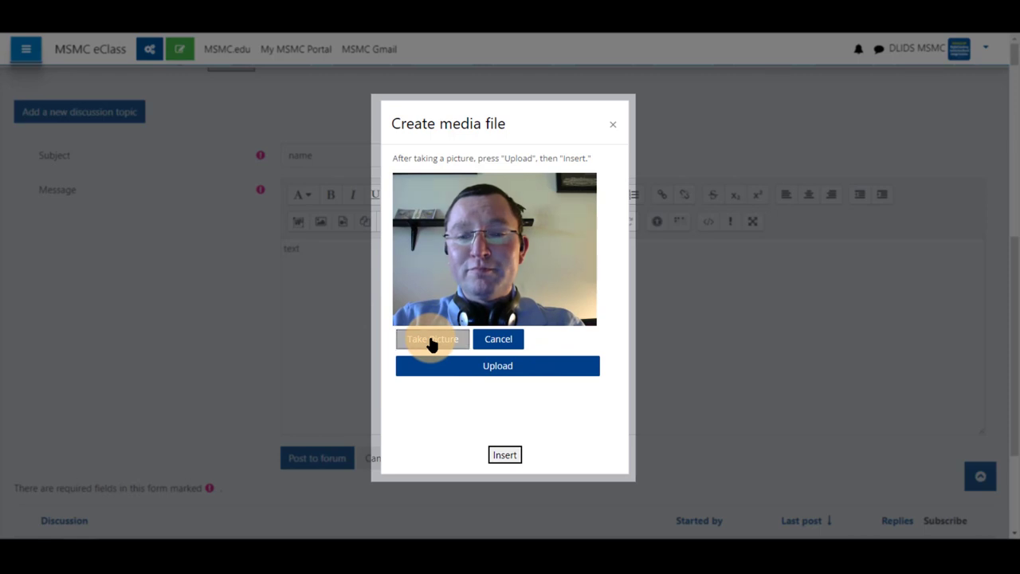
mouse_move(558, 347)
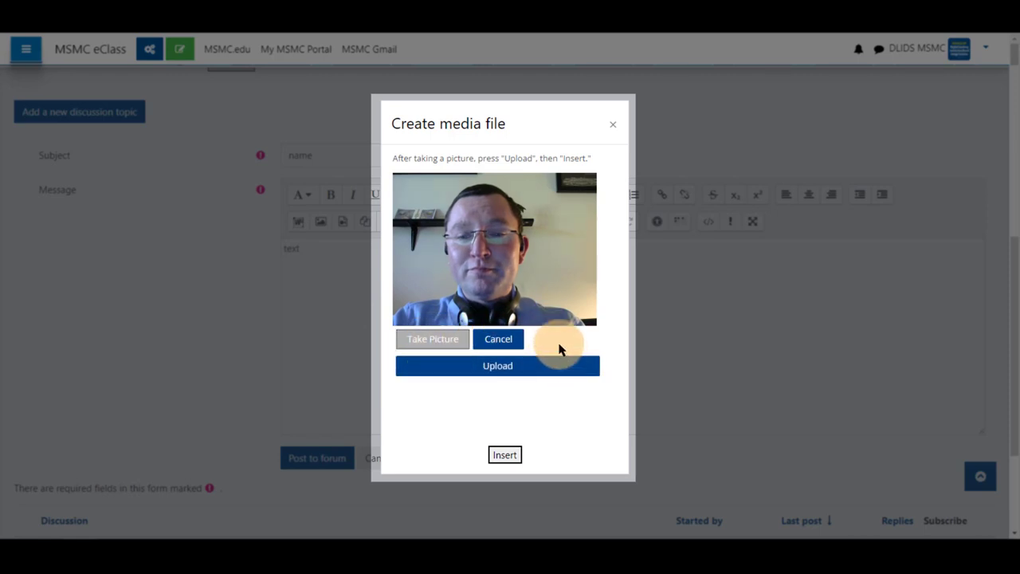
Upload the captured webcam photo and insert it into the message below 'text'.
left_click(497, 365)
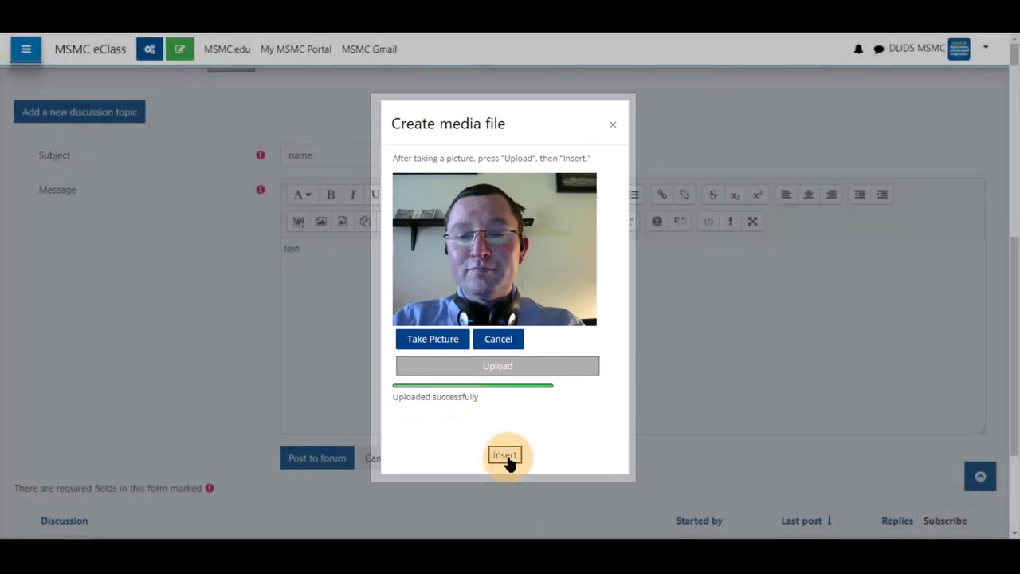
left_click(504, 455)
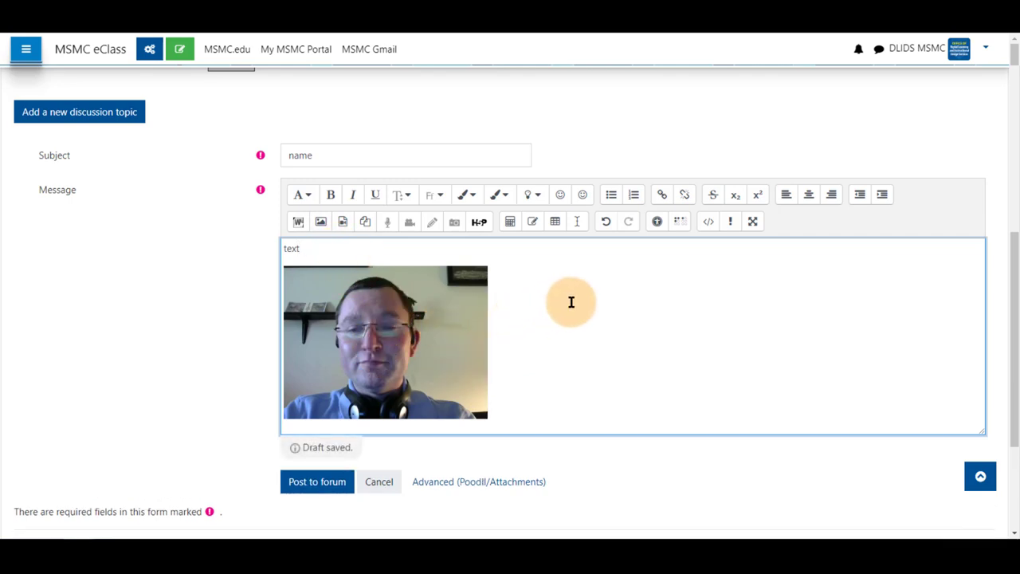
mouse_move(226, 398)
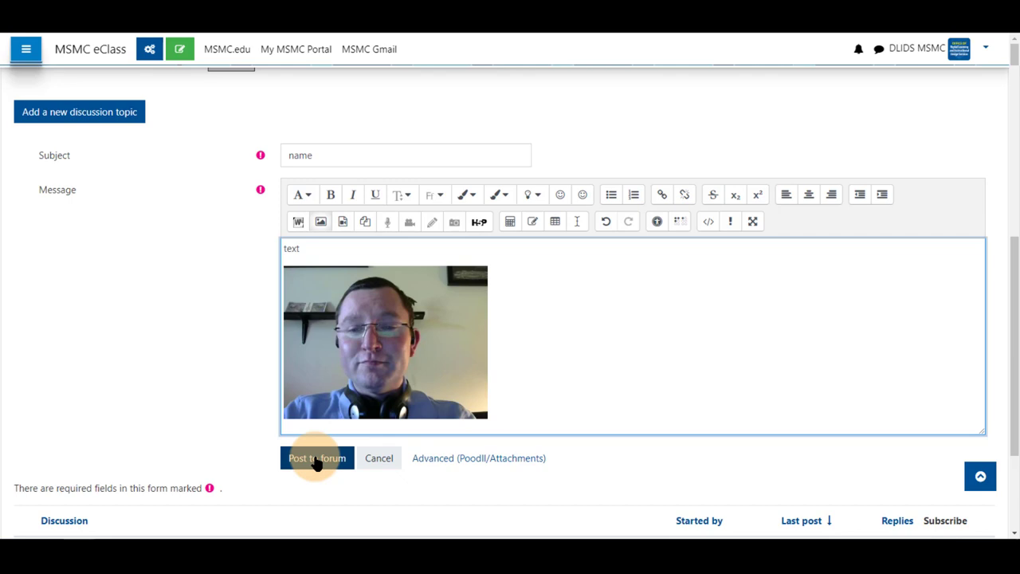
Post the discussion to the forum, then open the new 'name' post to view it.
left_click(317, 458)
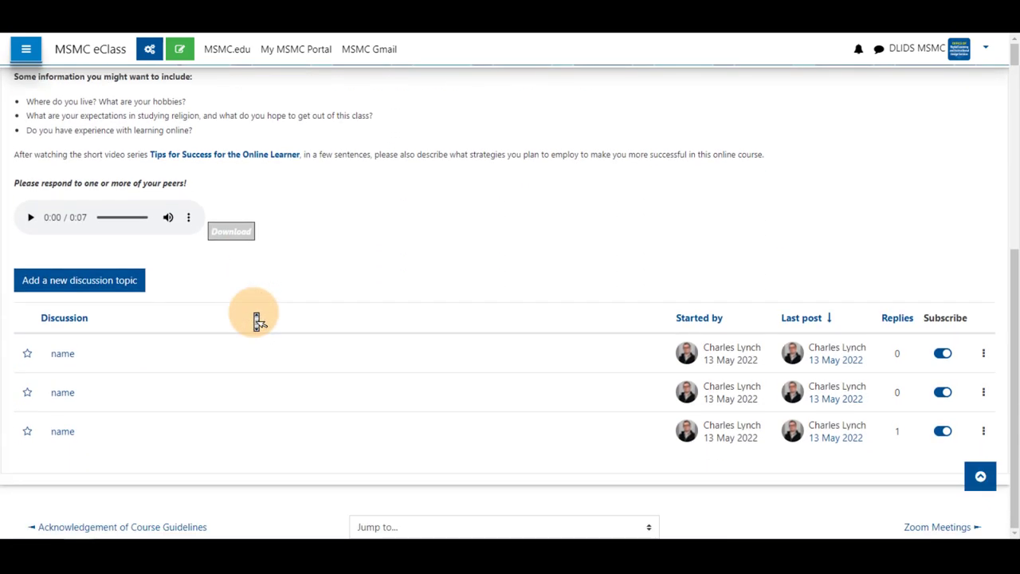
mouse_move(62, 354)
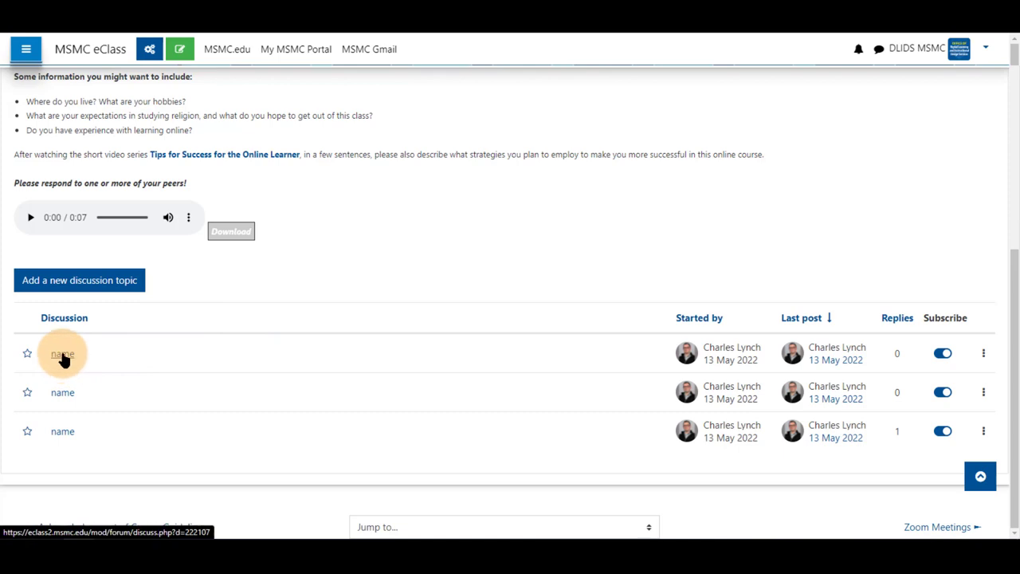
left_click(63, 354)
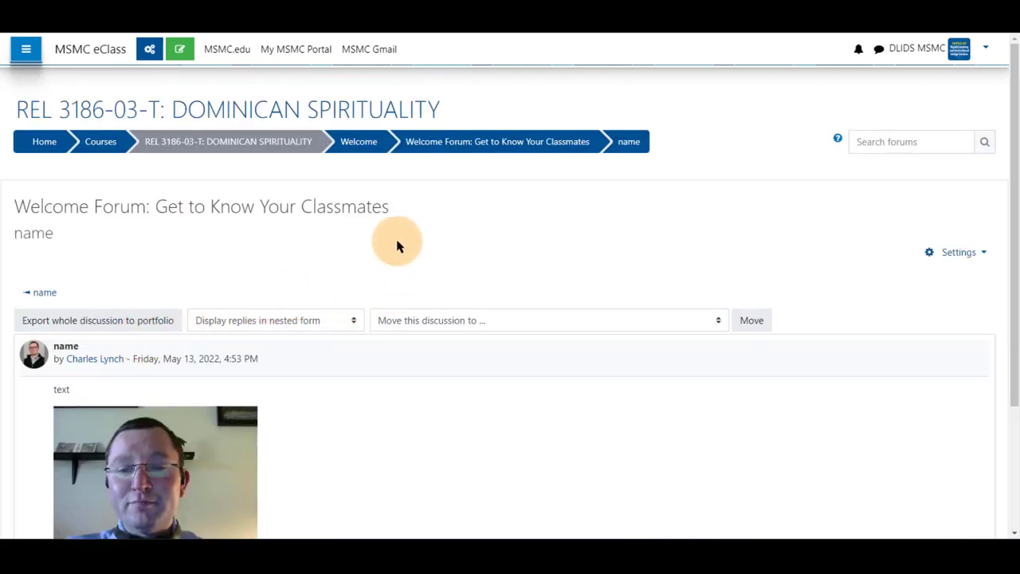
scroll("down", 3)
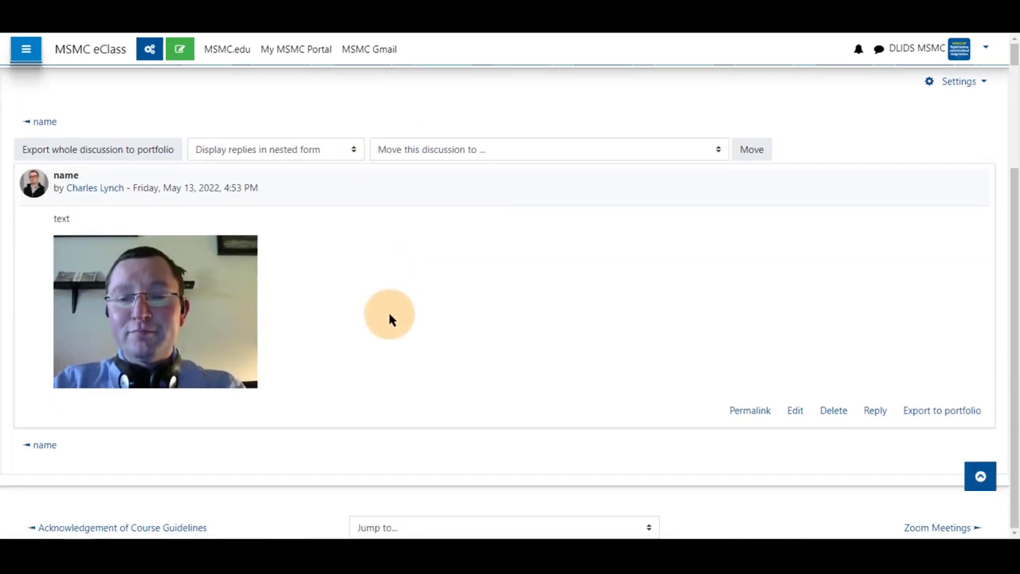
mouse_move(393, 283)
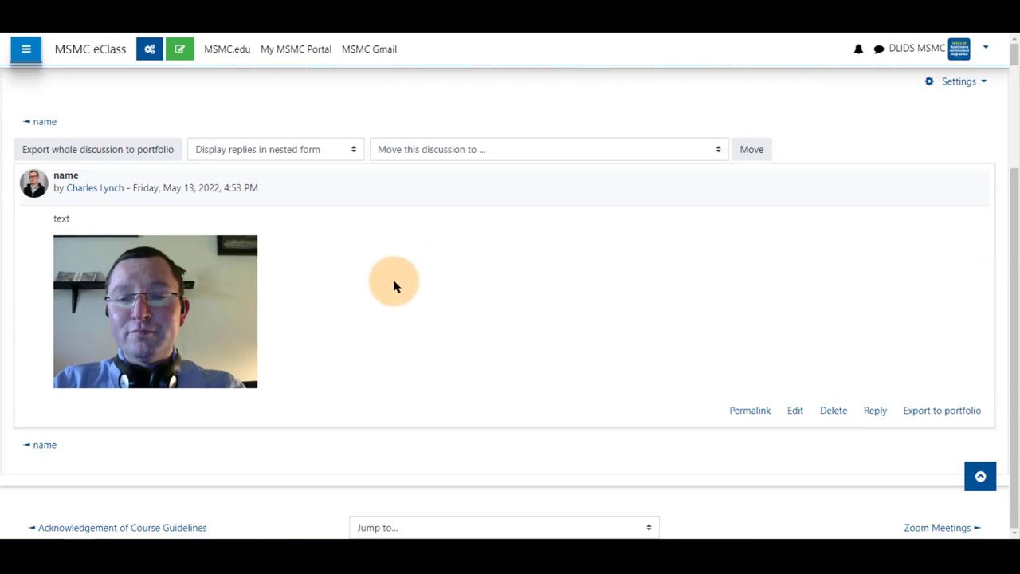